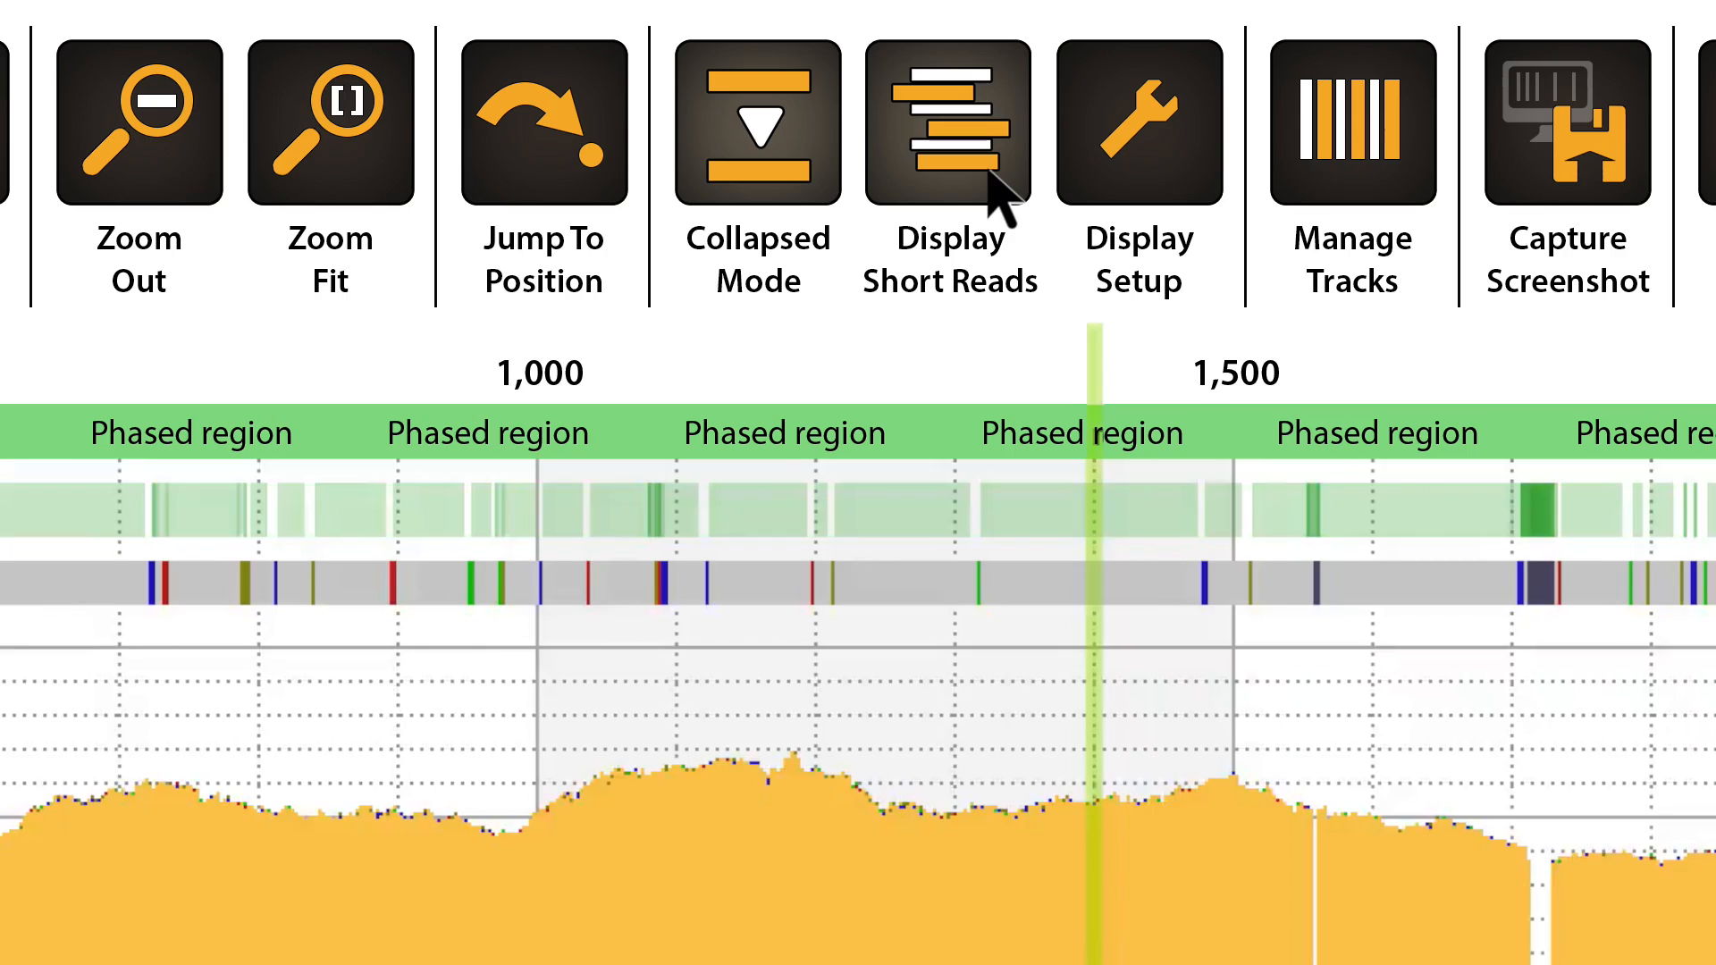
Step: Log in to HLA Twin with the entered user name and password
left_click(756, 122)
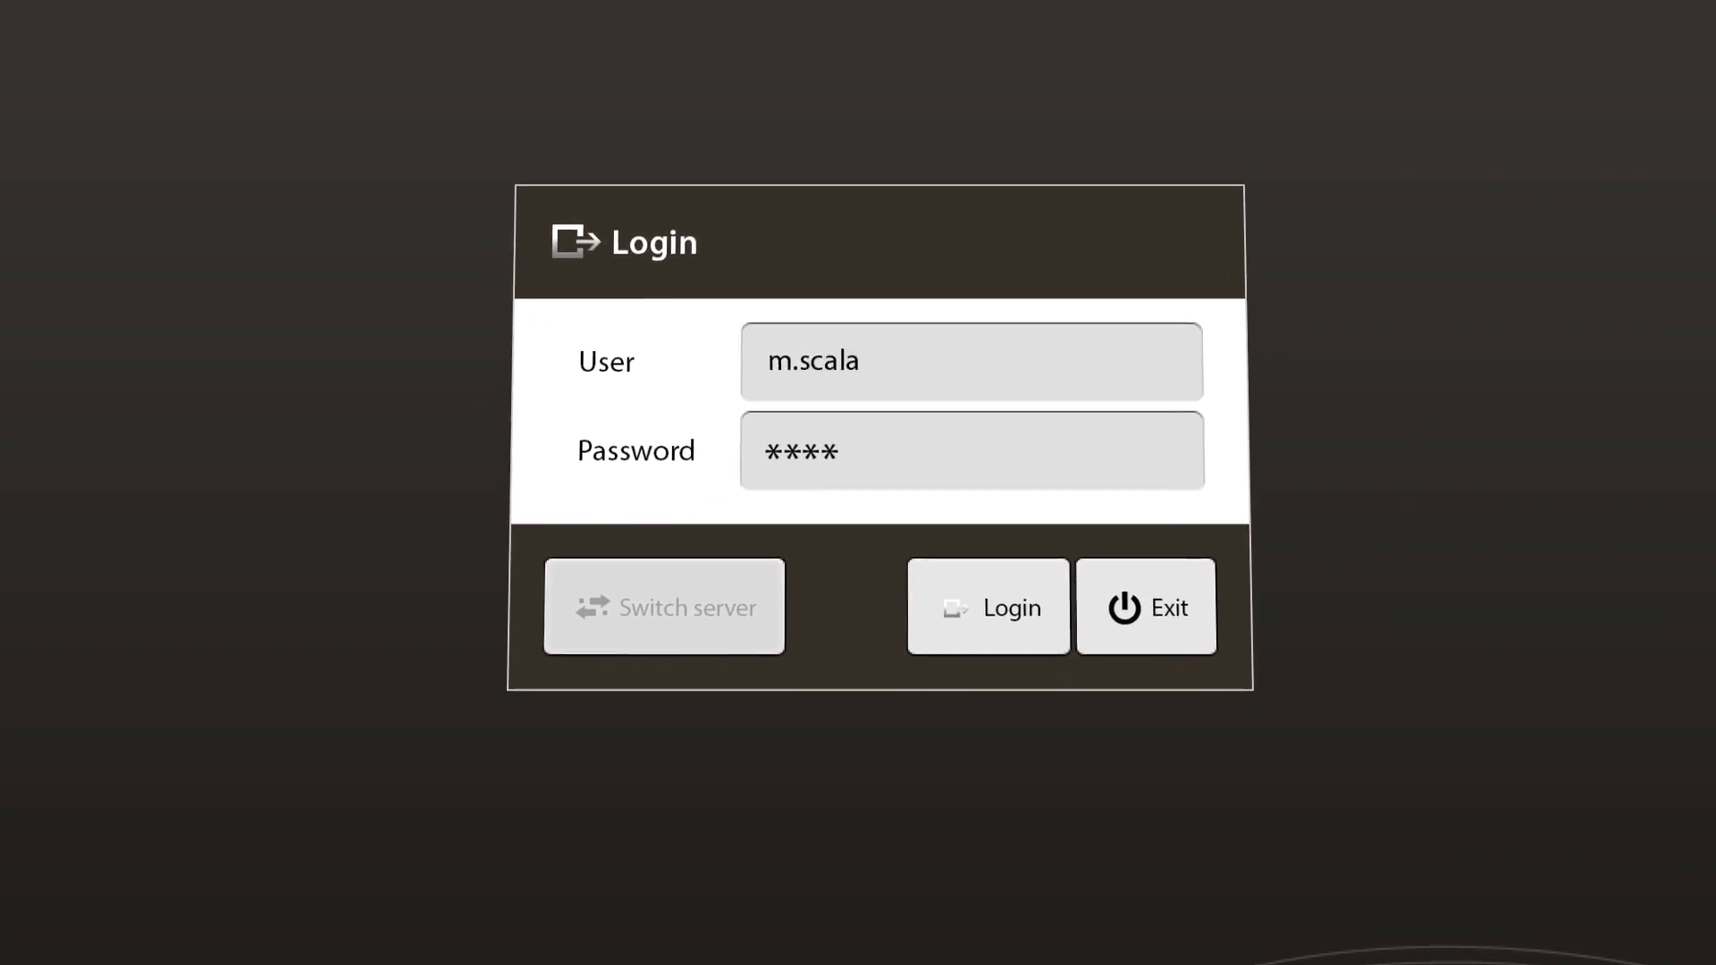
left_click(986, 606)
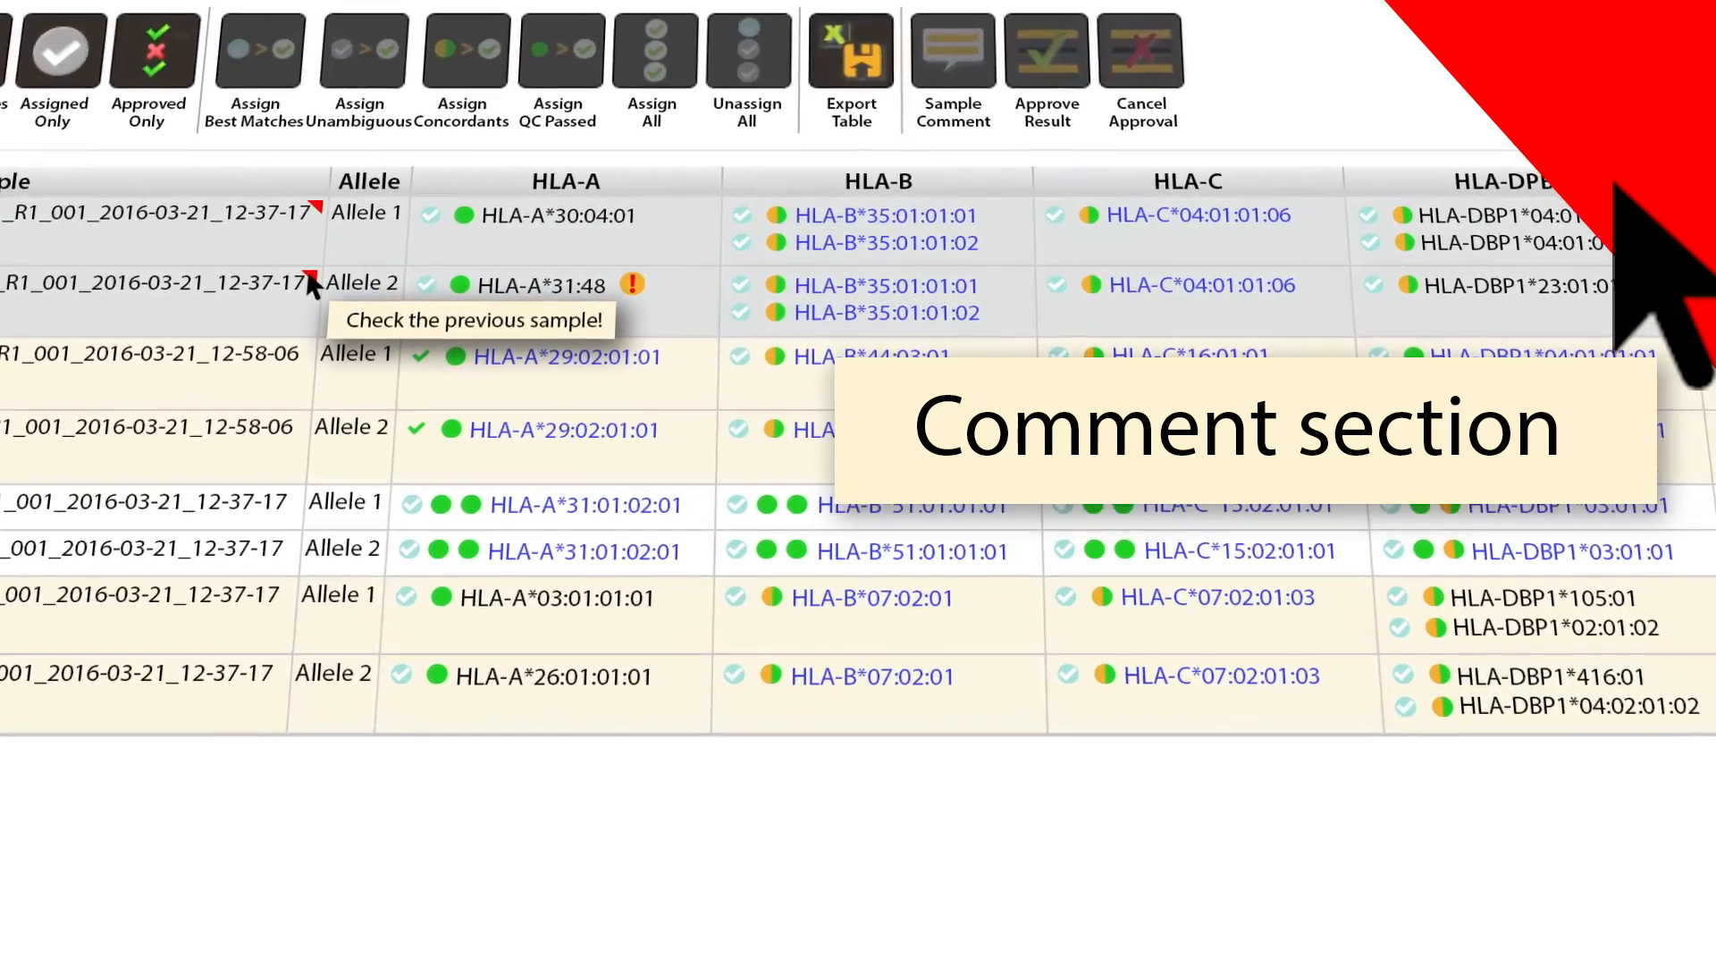
Step: View the 'Check the previous sample!' comment marker on the first sample
left_click(850, 54)
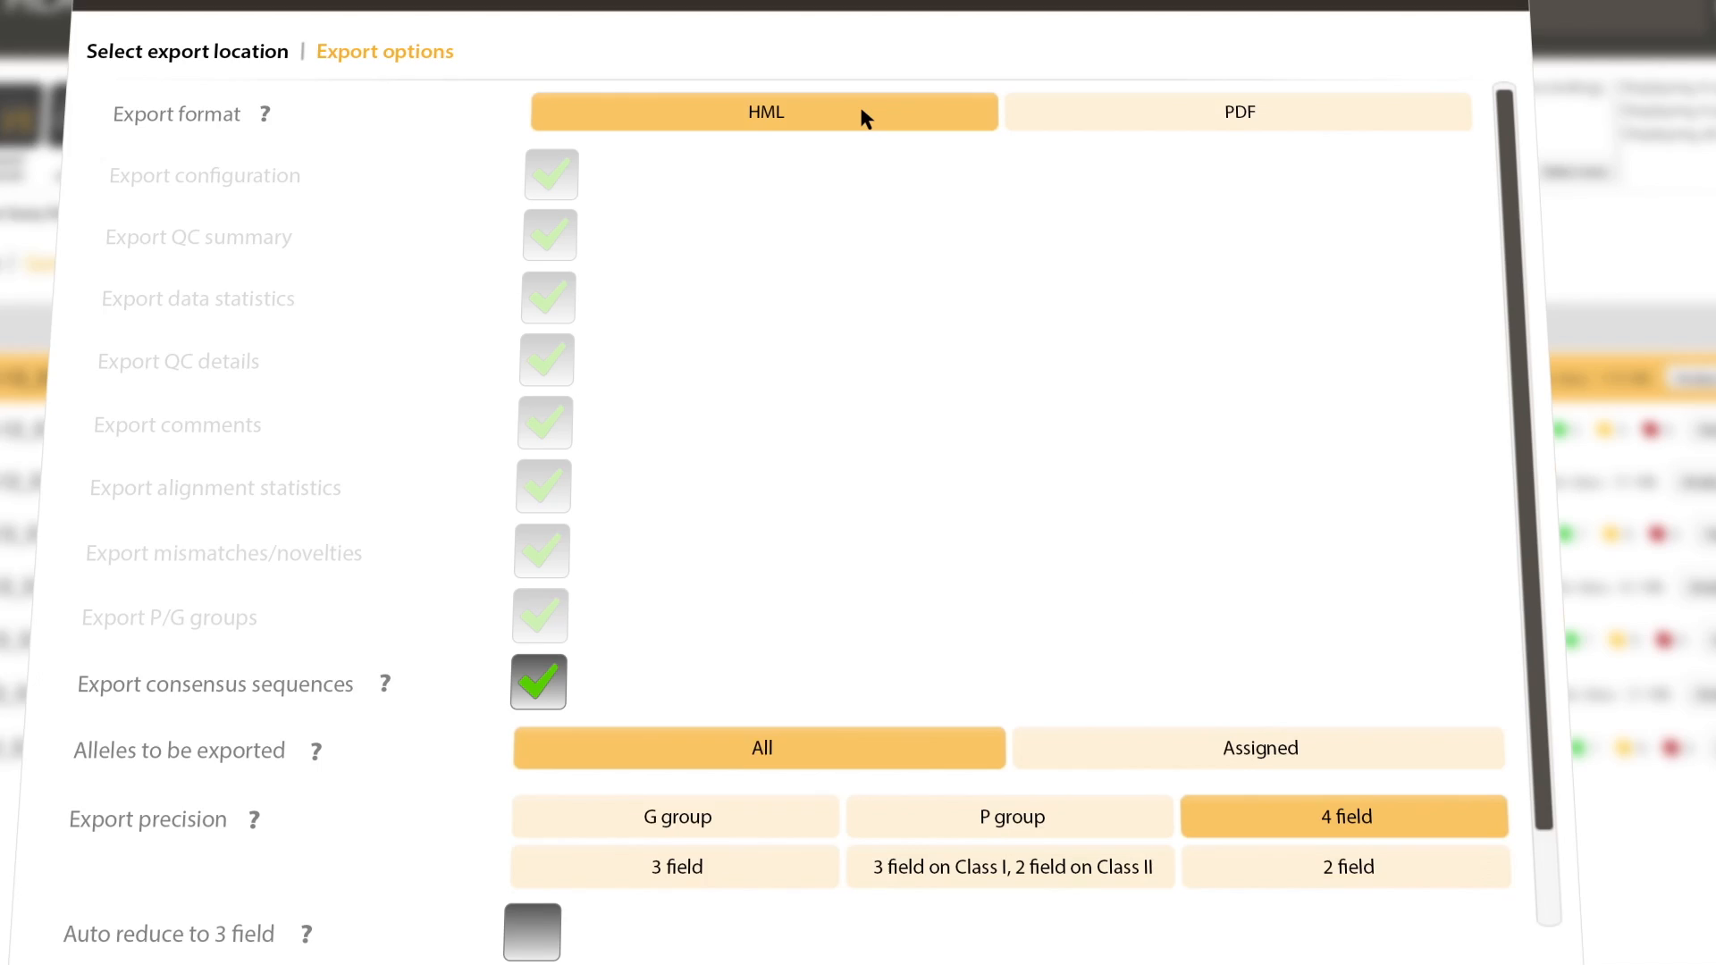
Step: Change the export format from HML to PDF in Export options
left_click(1238, 111)
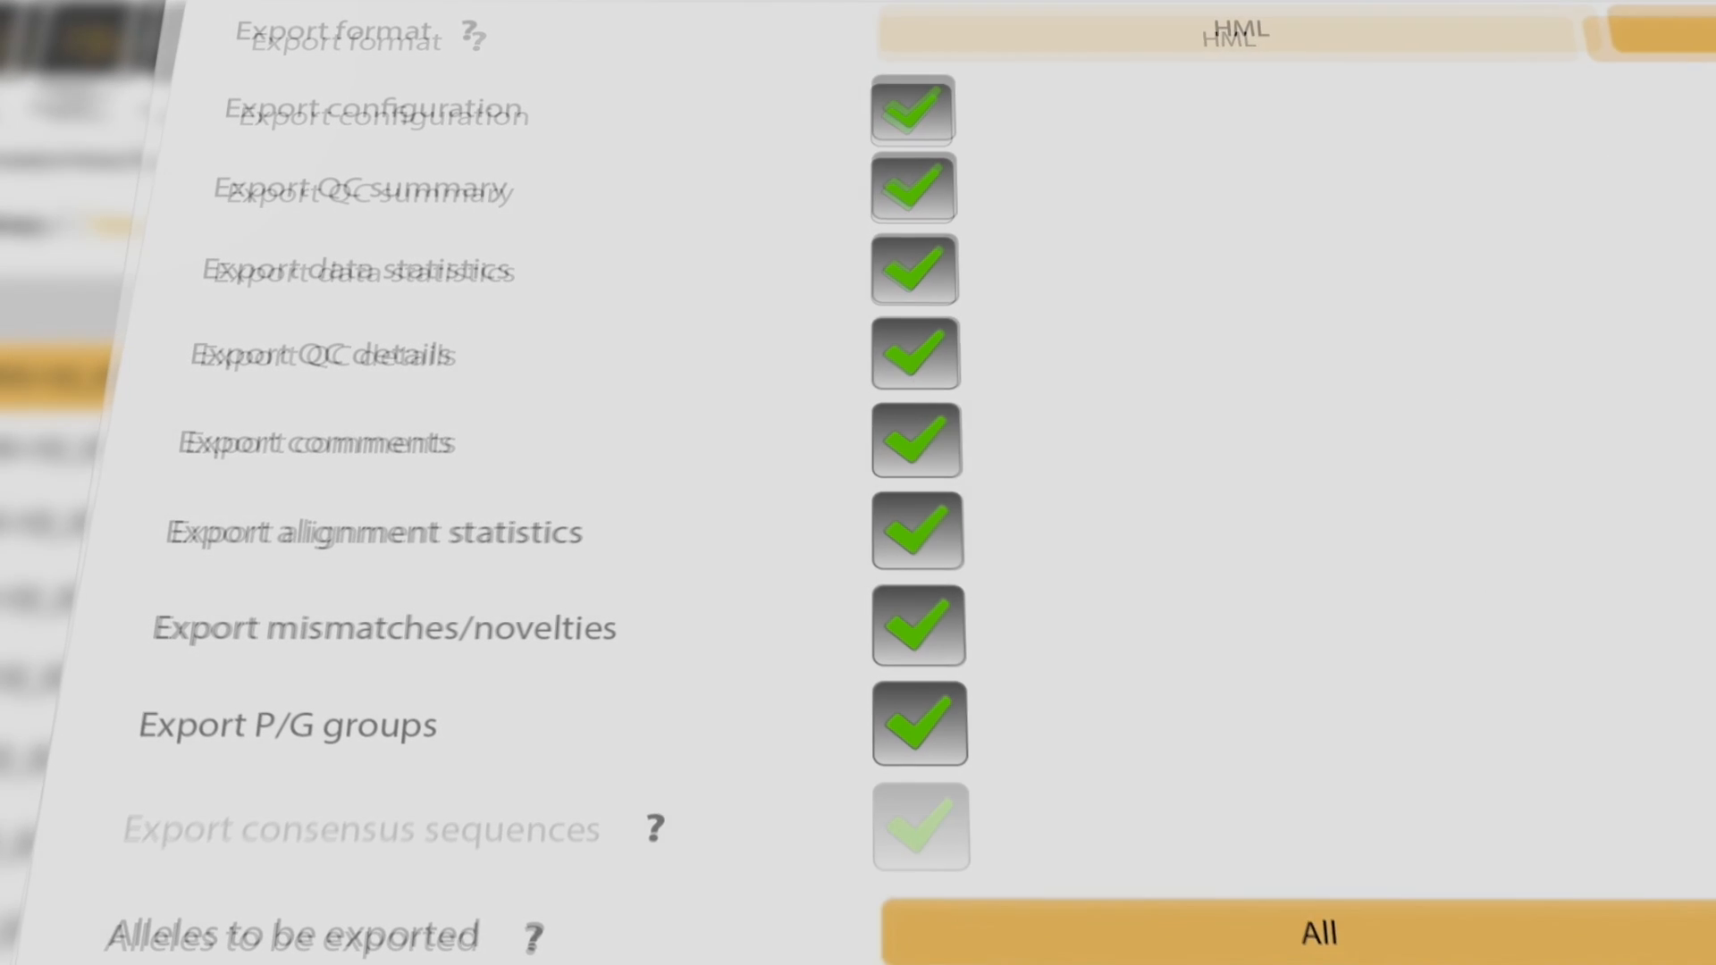
left_click(1244, 172)
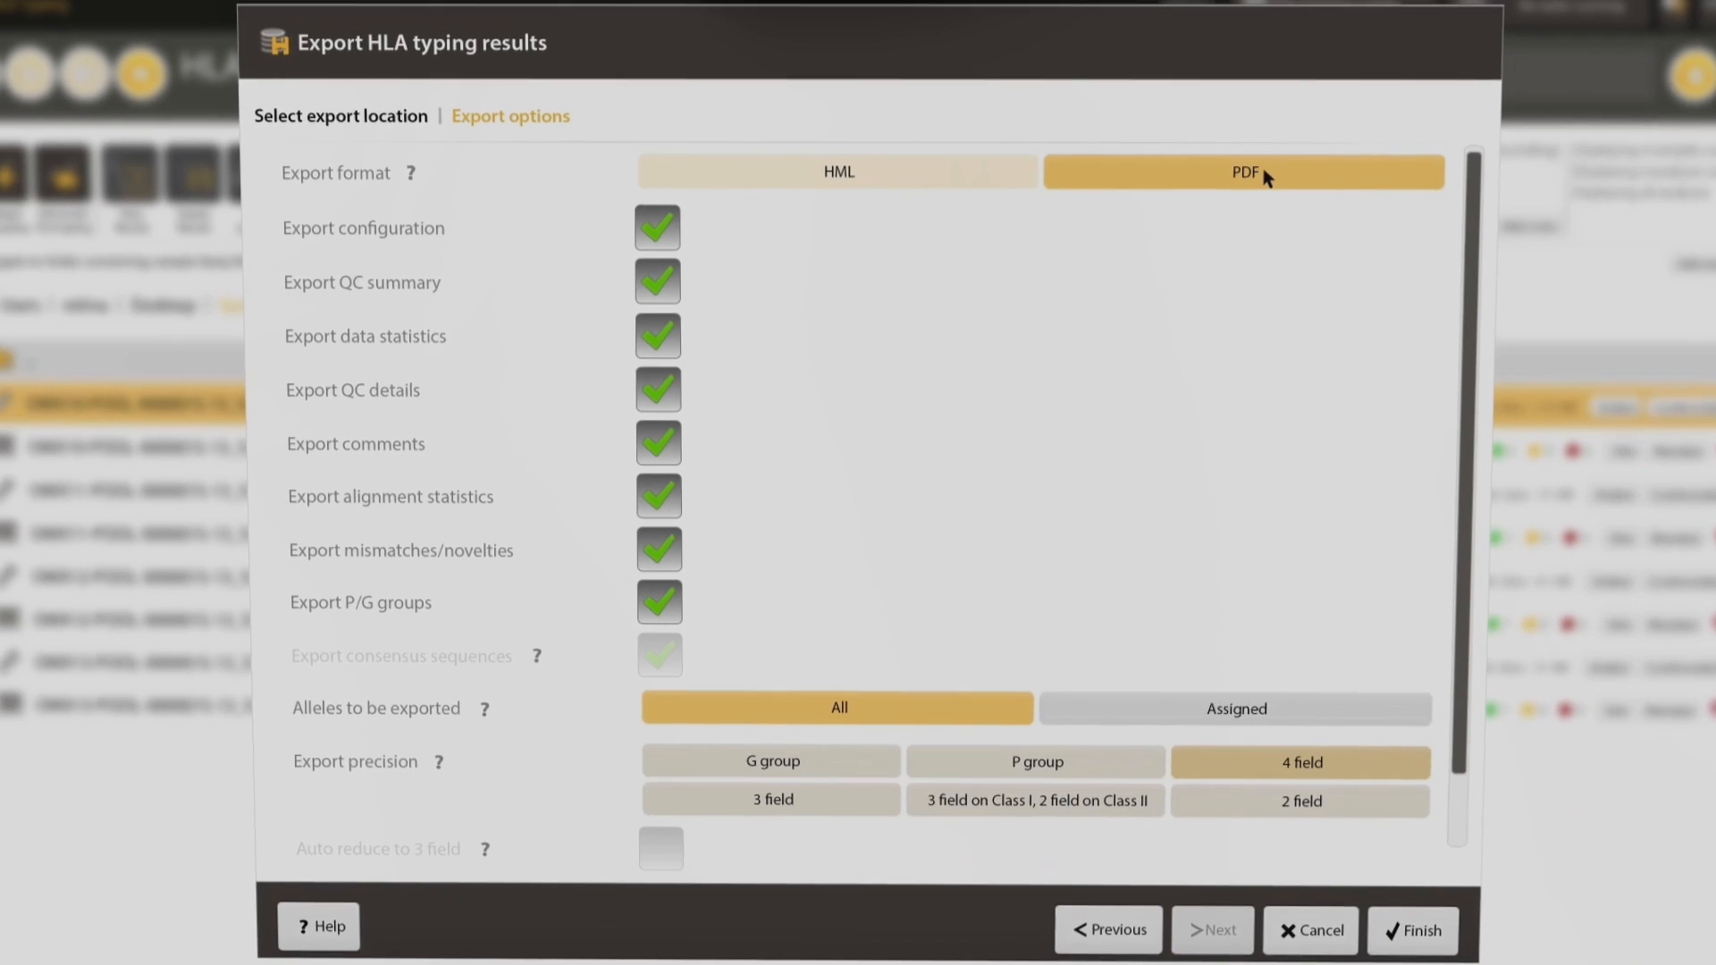